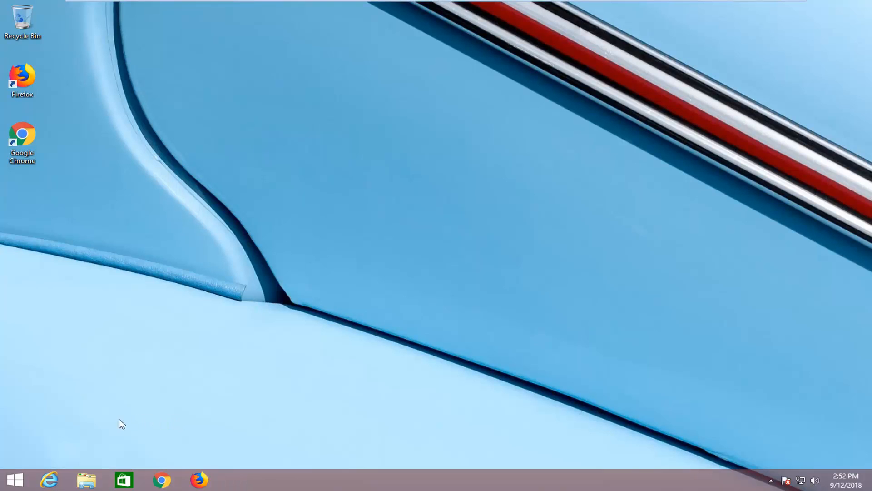
mouse_move(14, 480)
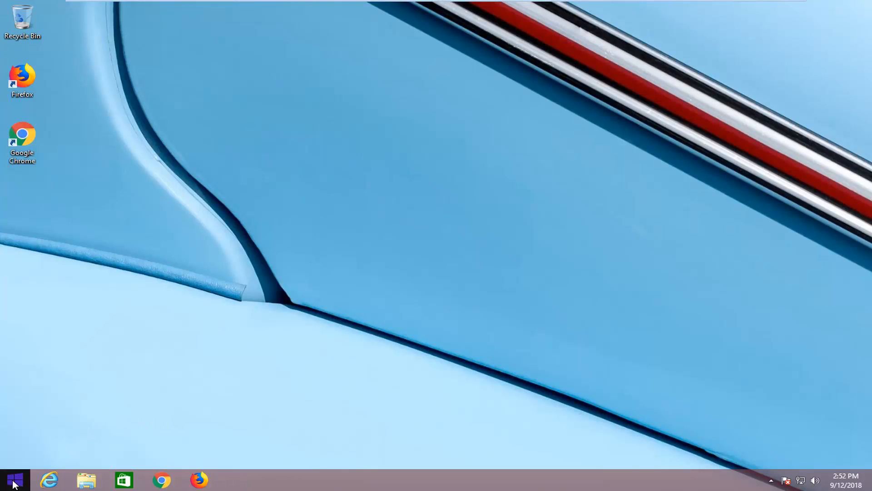
From Start, use the Power menu with Shift+Restart to reboot into the recovery options.
left_click(12, 479)
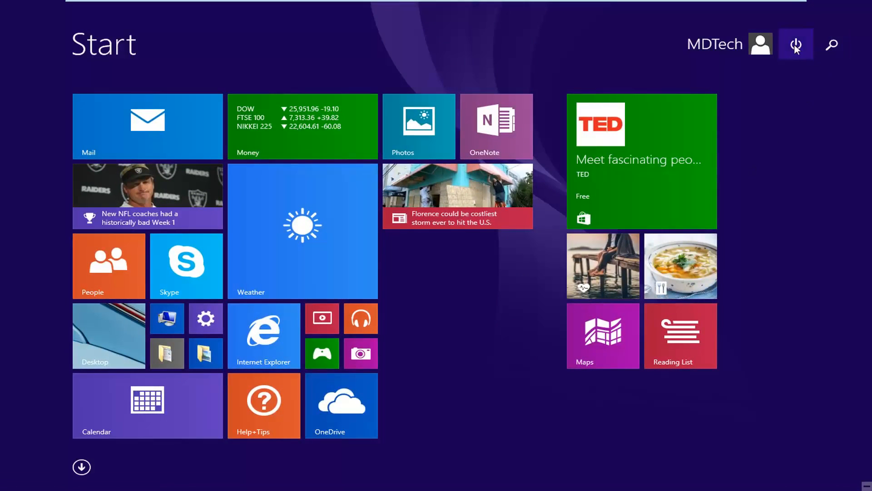
mouse_move(797, 44)
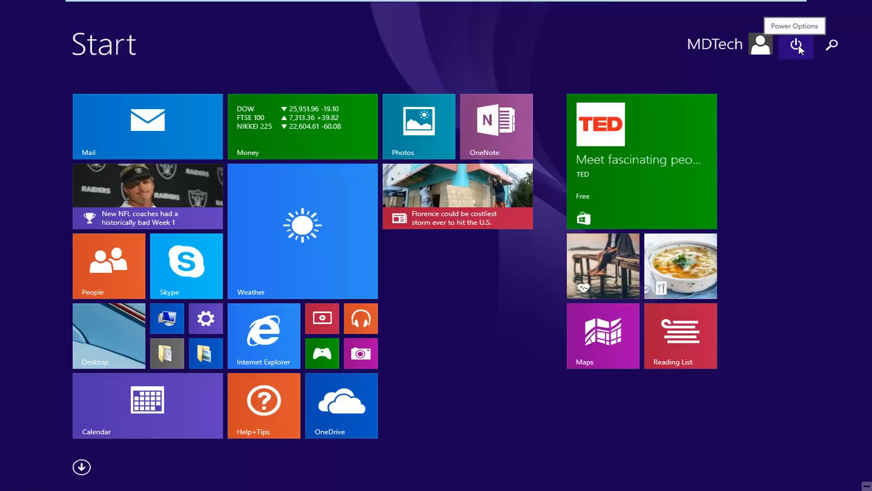
left_click(795, 44)
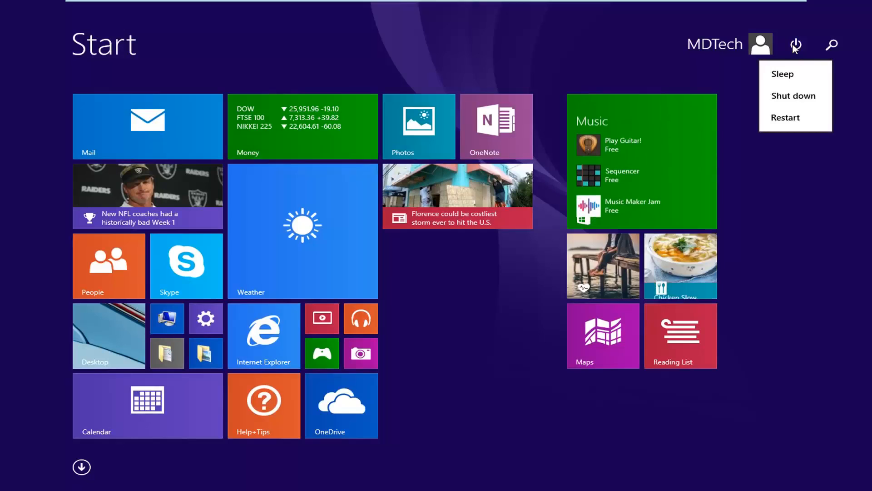
mouse_move(785, 118)
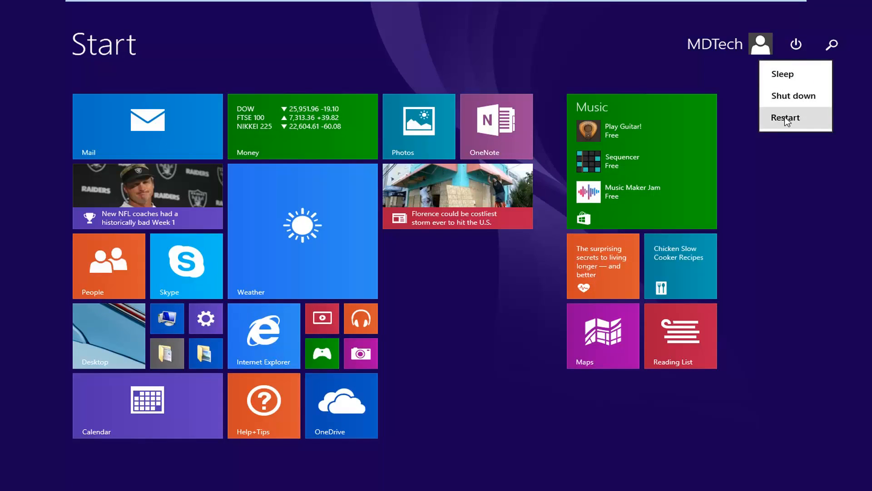
left_click(785, 117)
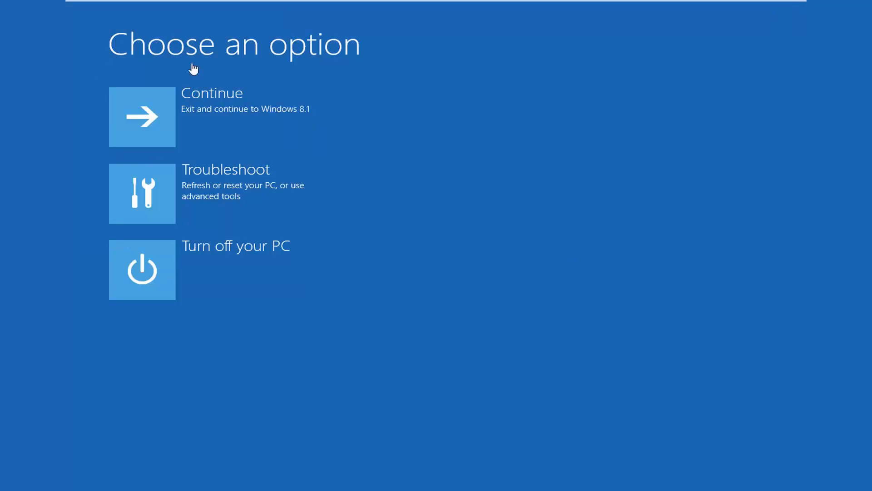
mouse_move(199, 203)
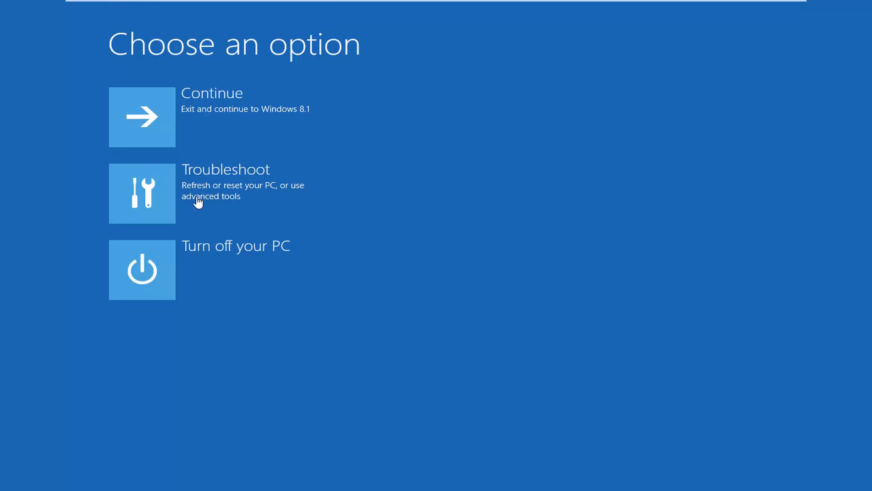
mouse_move(225, 199)
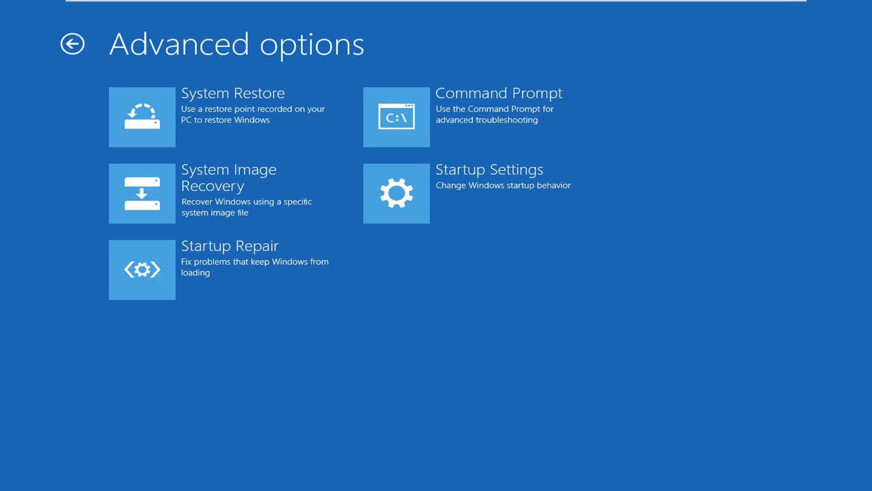
mouse_move(500, 127)
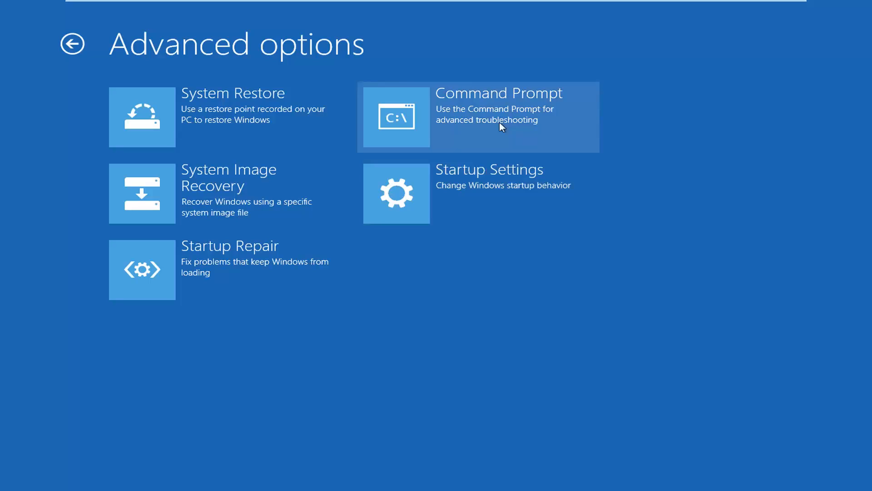
mouse_move(510, 170)
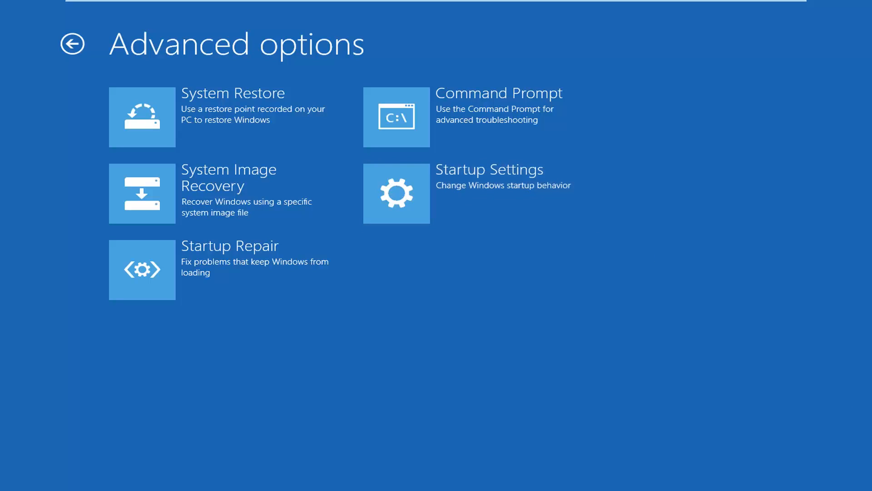
mouse_move(431, 210)
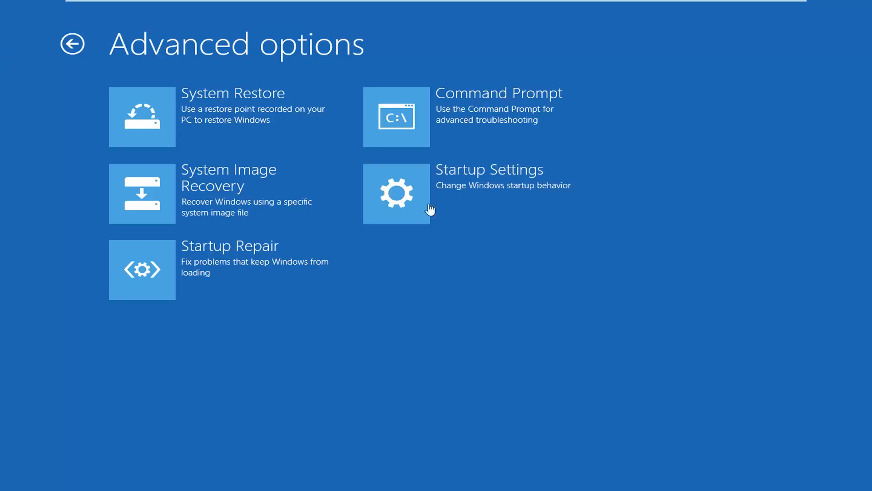
mouse_move(95, 48)
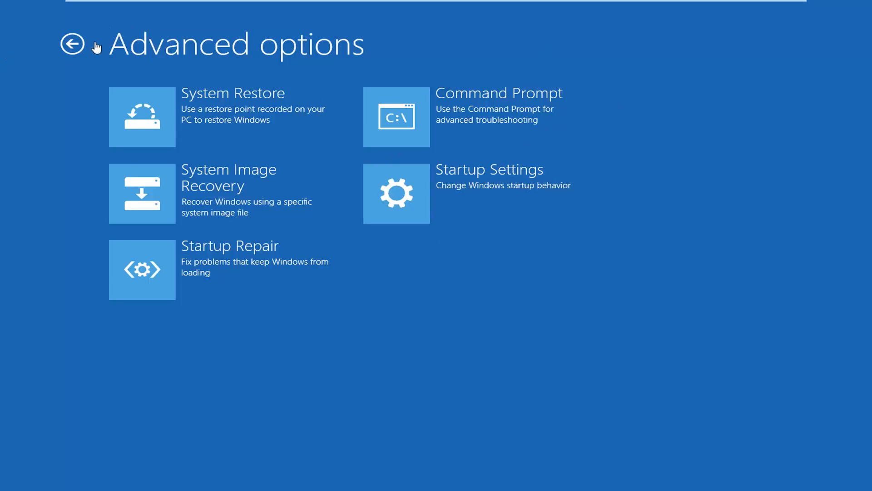
Go back from Advanced options to the Choose an option recovery screen.
left_click(71, 44)
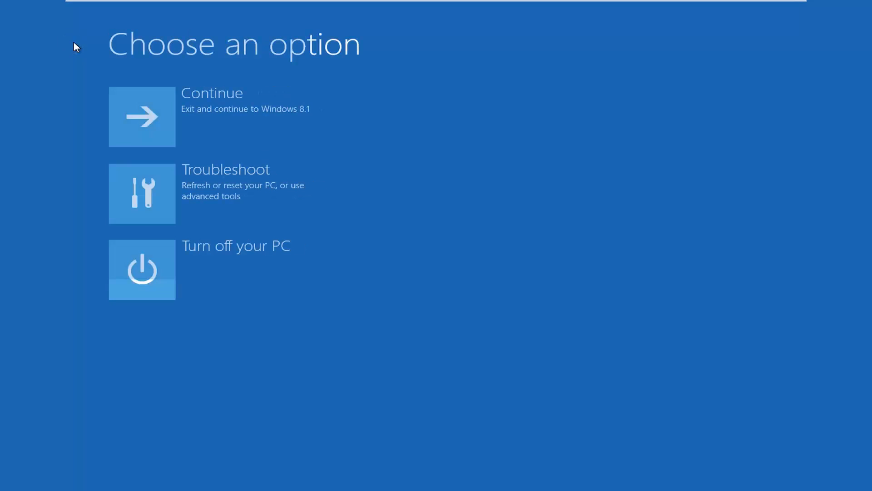
mouse_move(160, 139)
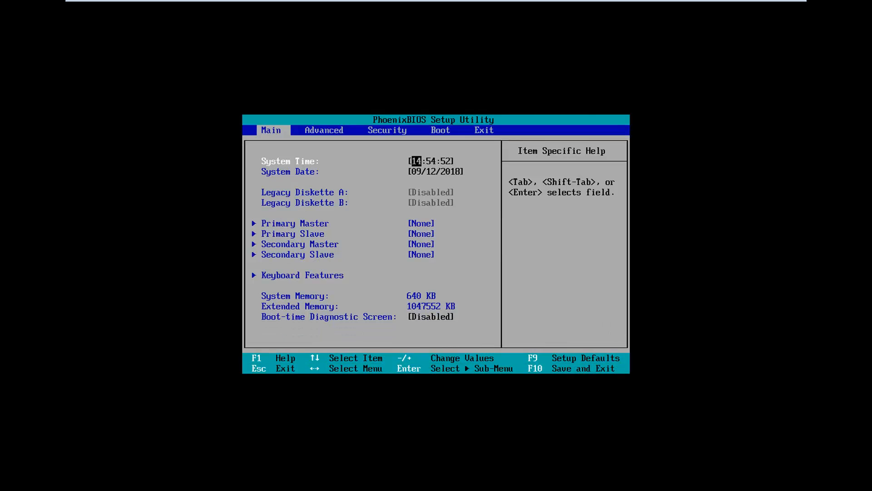
Switch the PhoenixBIOS Setup Utility to its Advanced settings page.
left_click(324, 130)
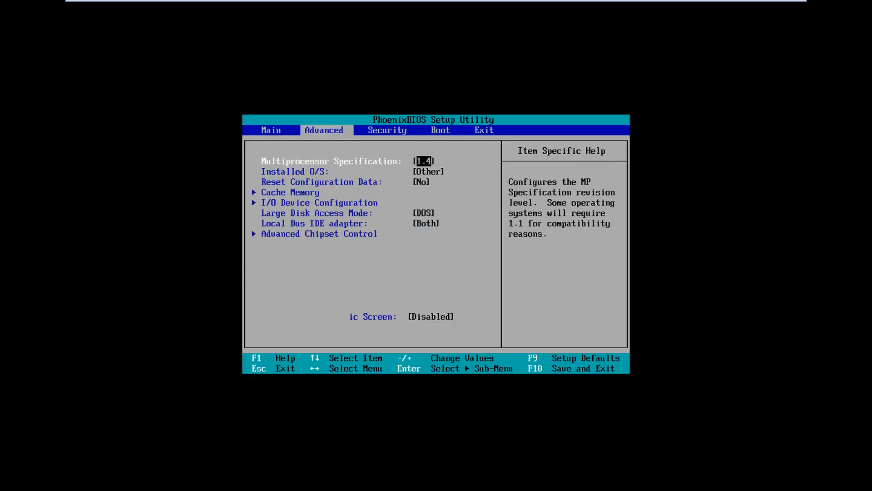